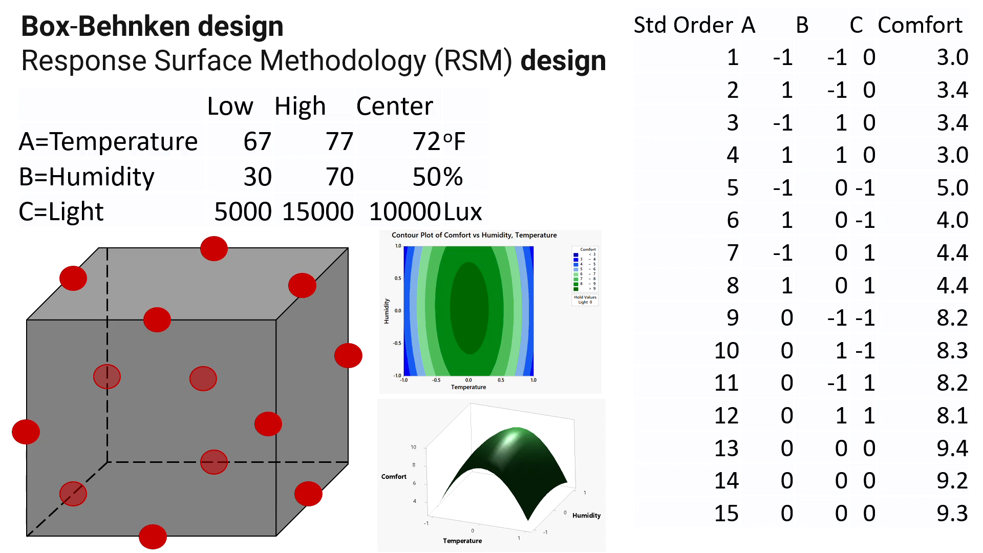
# - Switch from the Box-Behnken slide to the RSM Box Behnken workbook of design runs
pyautogui.click(236, 543)
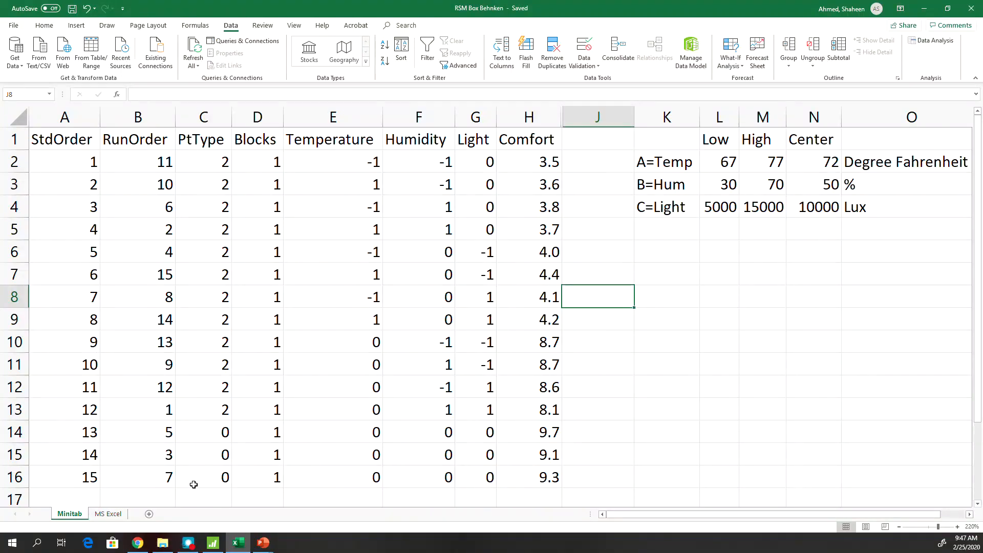
# - Review the coded A and B levels of runs 1–4 on the MS Excel sheet, then show the Design of Experiments page
pyautogui.click(107, 513)
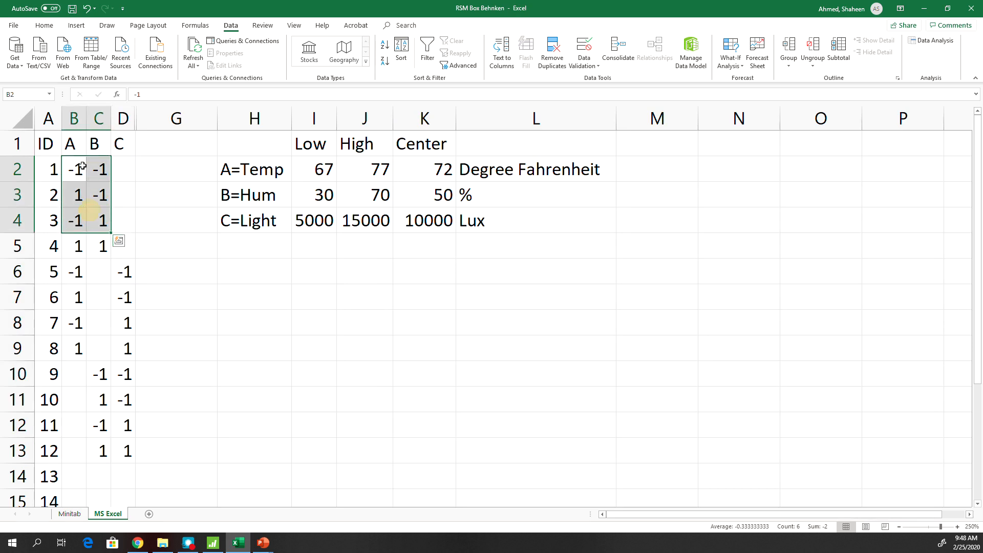
pyautogui.moveTo(82, 168); pyautogui.dragTo(99, 246)
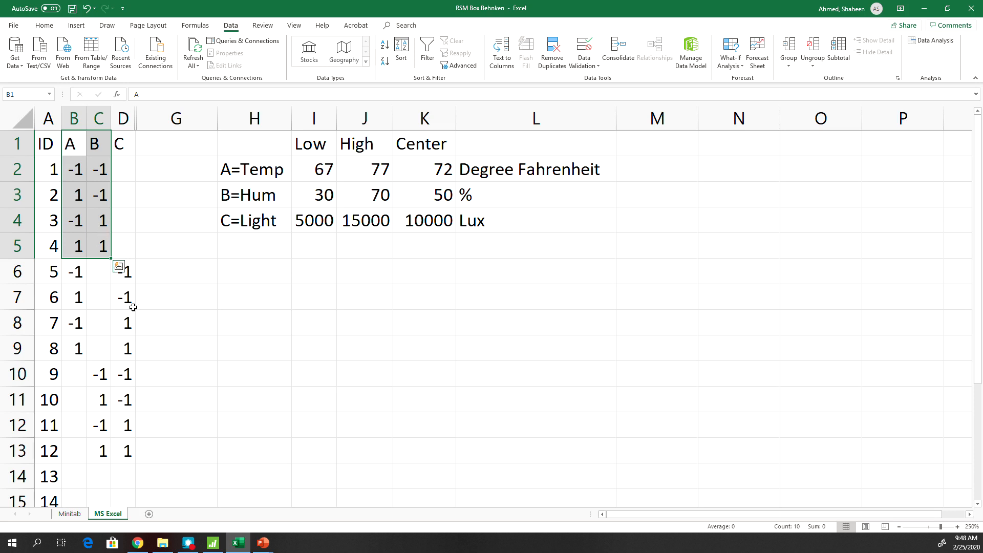
pyautogui.click(136, 542)
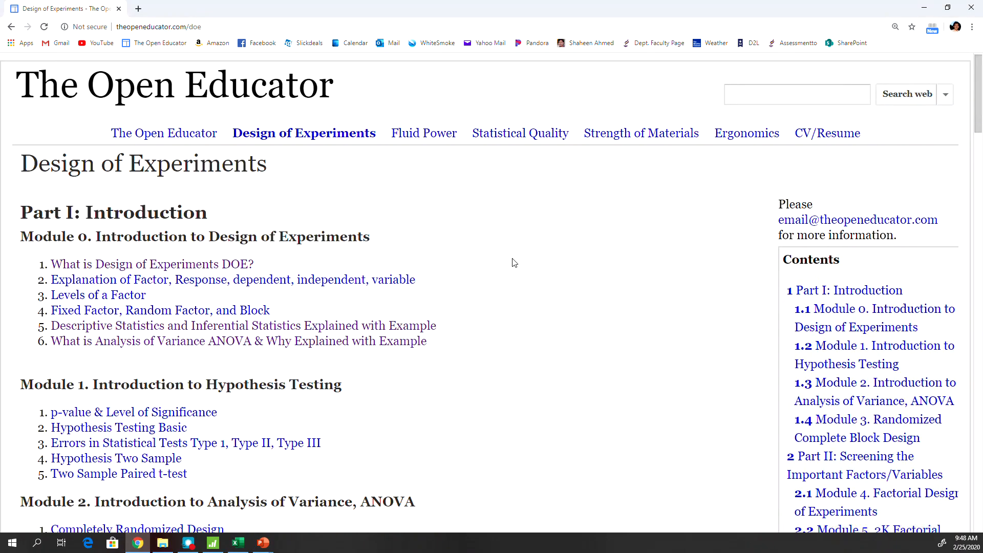
# - Scroll the Design of Experiments page down to Module 9, Response Surface Methodology
pyautogui.scroll(-3)
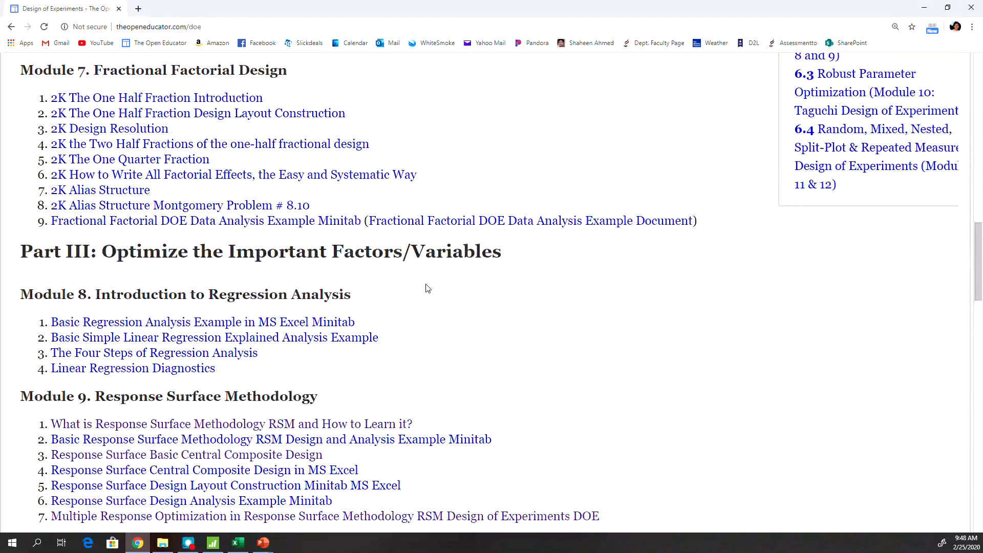
pyautogui.scroll(-3)
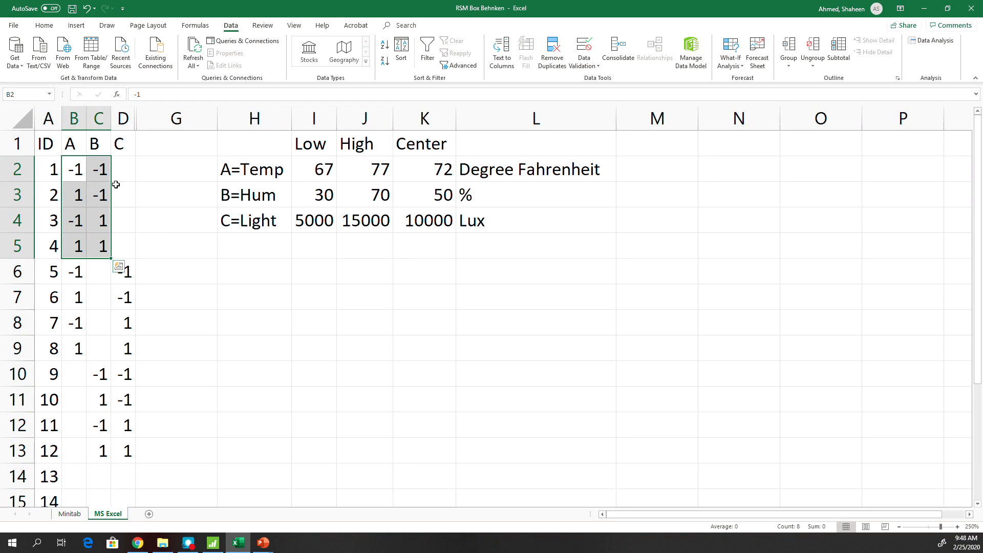
# - Fill the blank coded cells with 0 so each run has one centred factor, then move to Minitab
pyautogui.moveTo(74, 169); pyautogui.dragTo(74, 194)
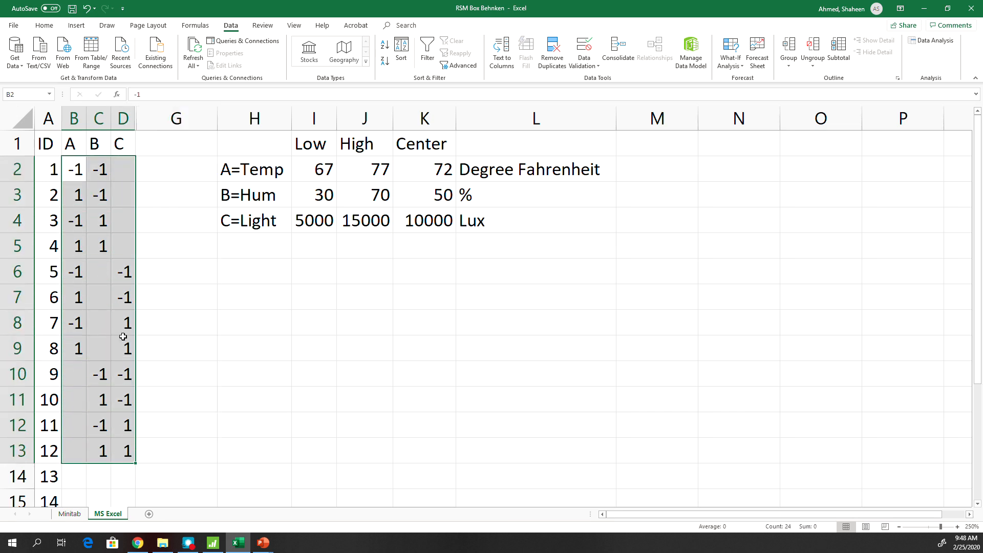
pyautogui.click(123, 169)
pyautogui.write('0')
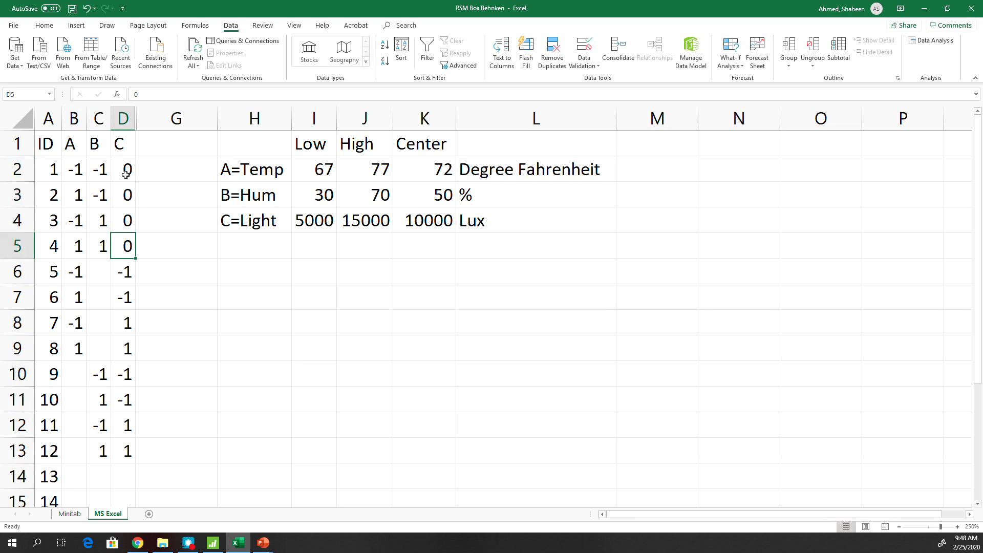
pyautogui.click(98, 272)
pyautogui.write('0')
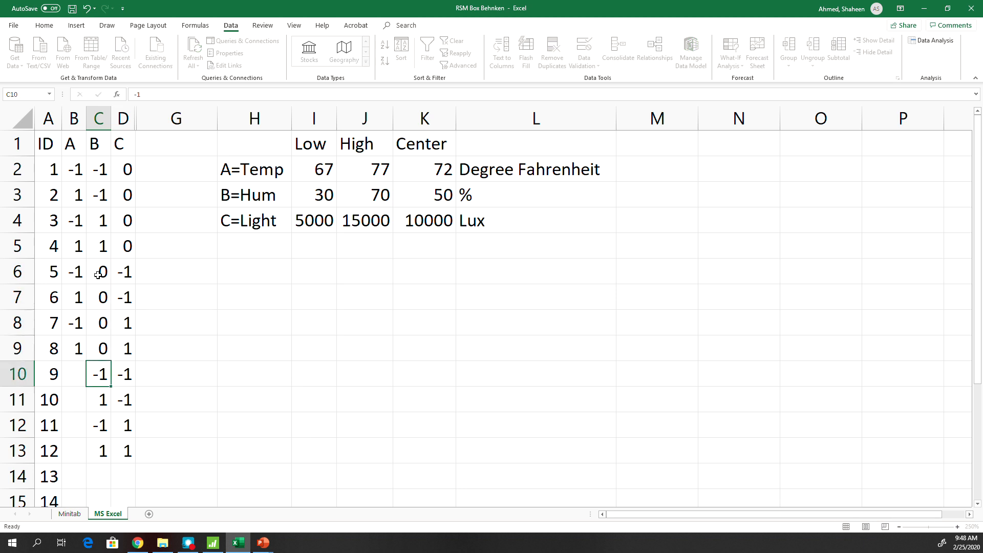
pyautogui.click(73, 374)
pyautogui.write('0')
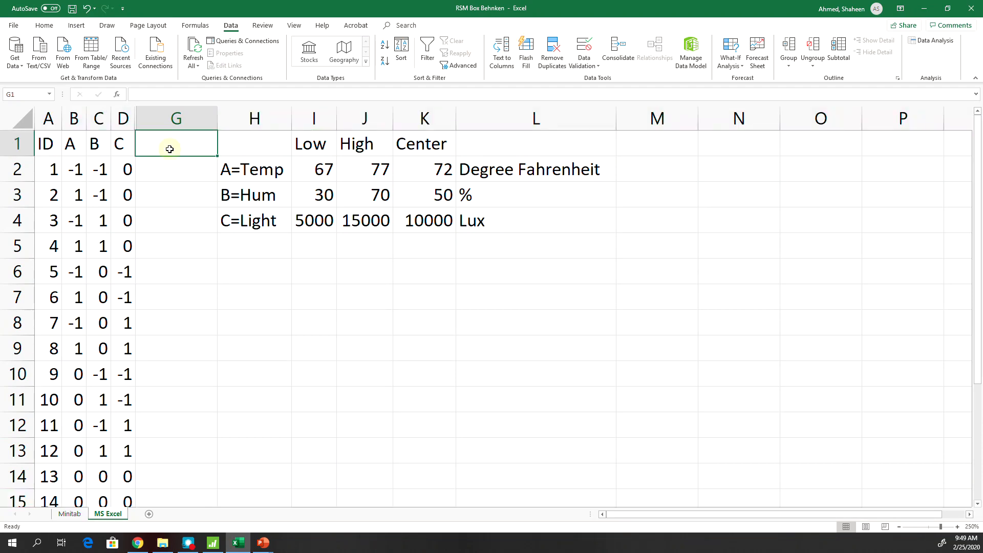
pyautogui.click(213, 543)
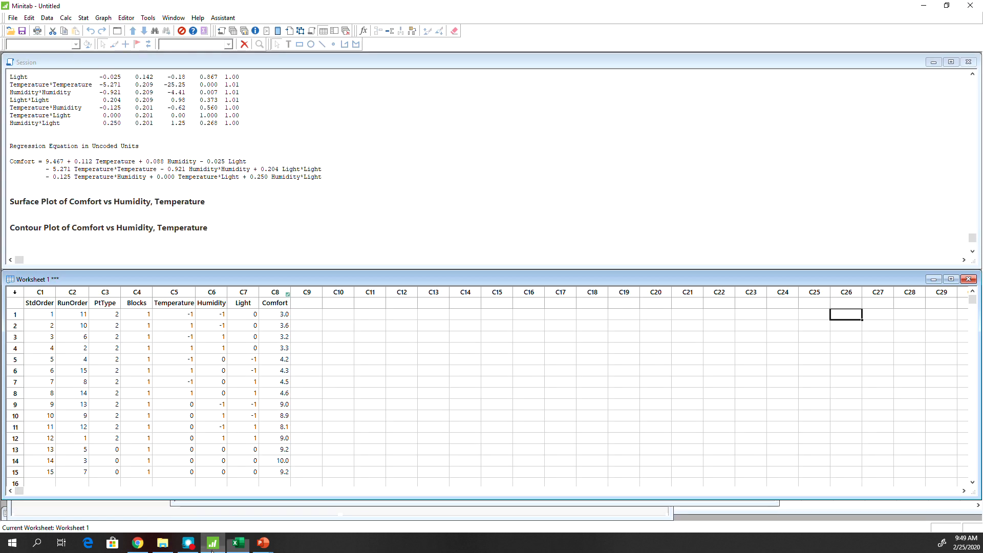
# - Choose a Box-Behnken design with 3 factors and confirm the 15-run option in the available designs table
pyautogui.click(83, 17)
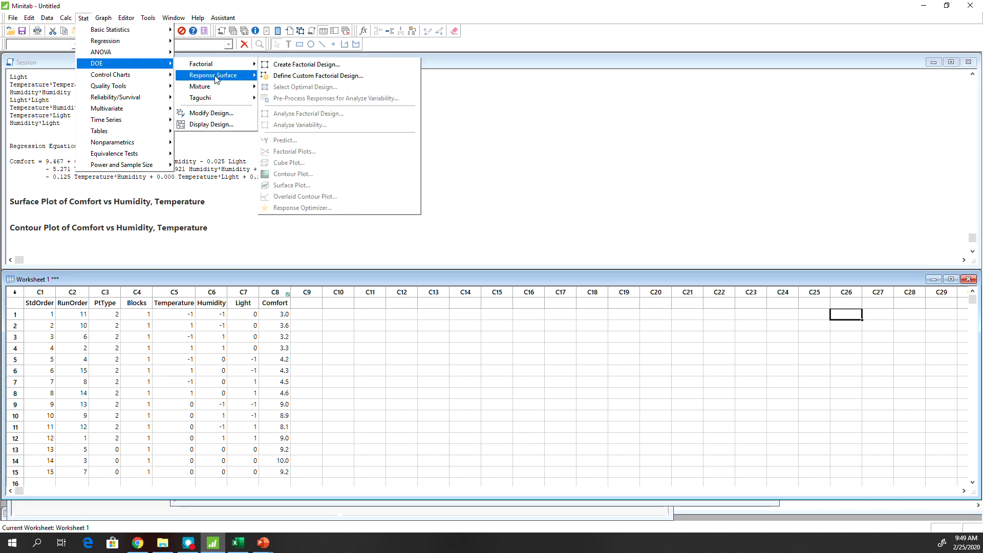
pyautogui.click(306, 63)
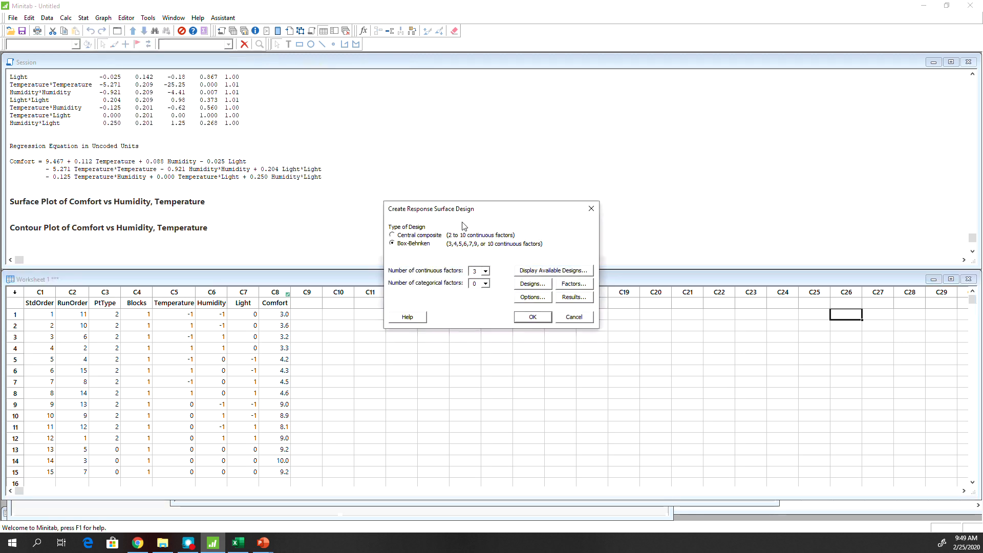
pyautogui.click(392, 234)
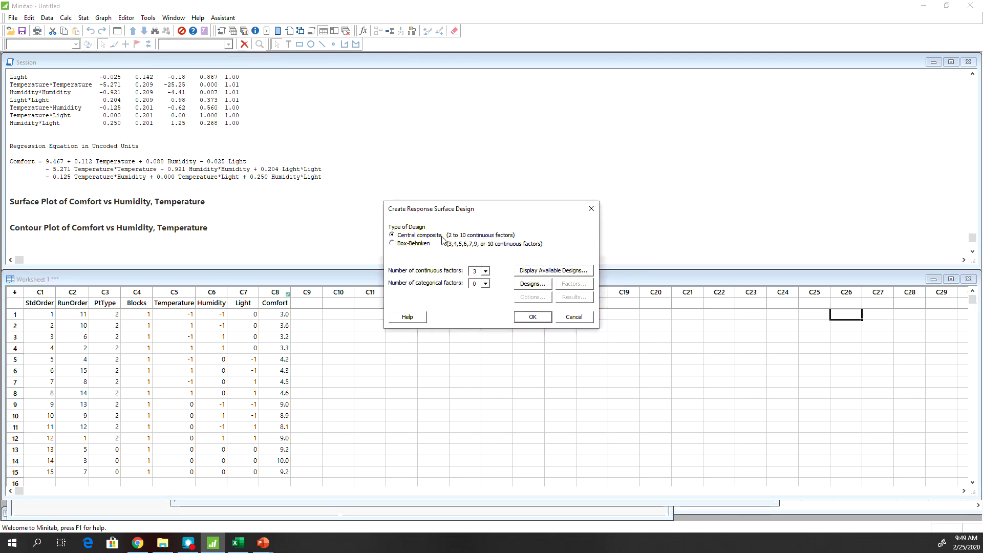
pyautogui.click(393, 244)
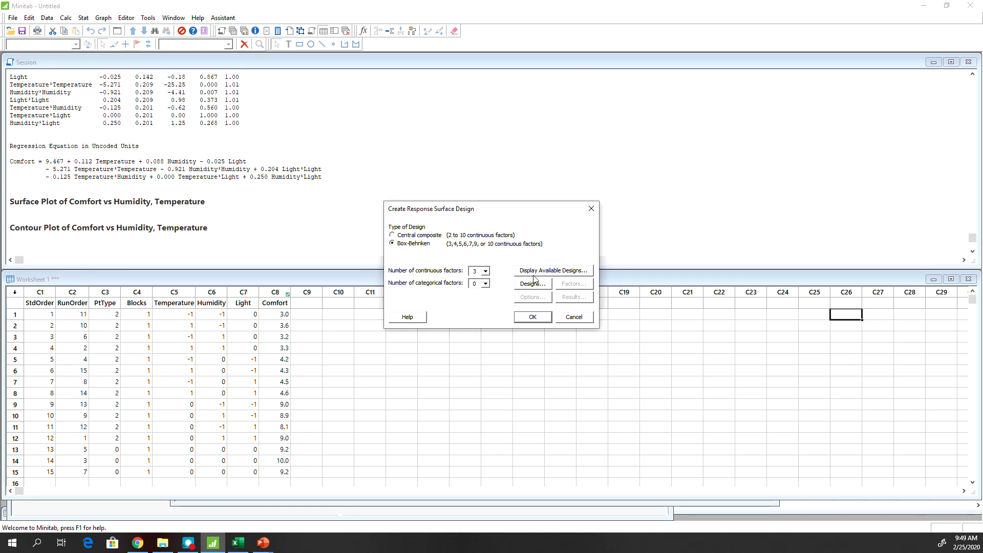
pyautogui.click(552, 271)
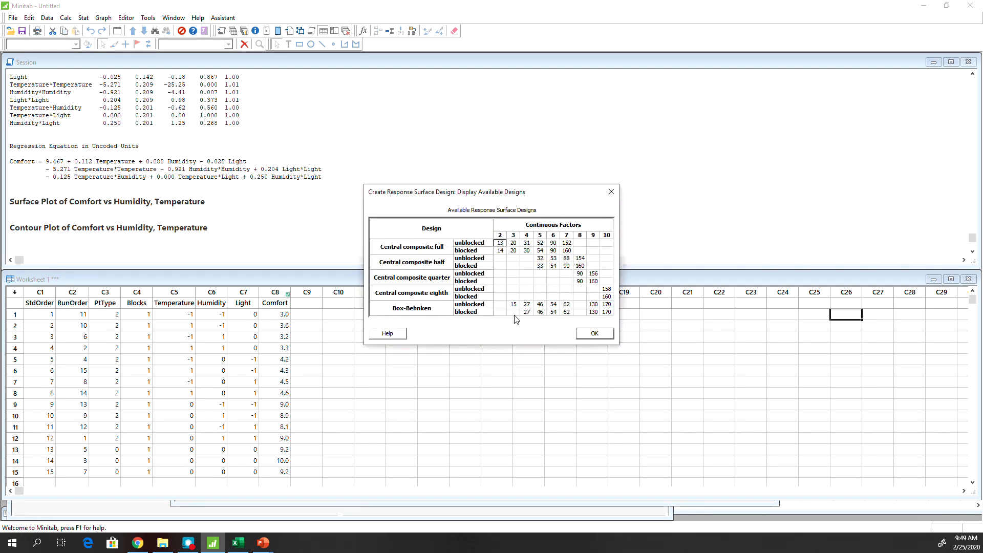
pyautogui.click(513, 303)
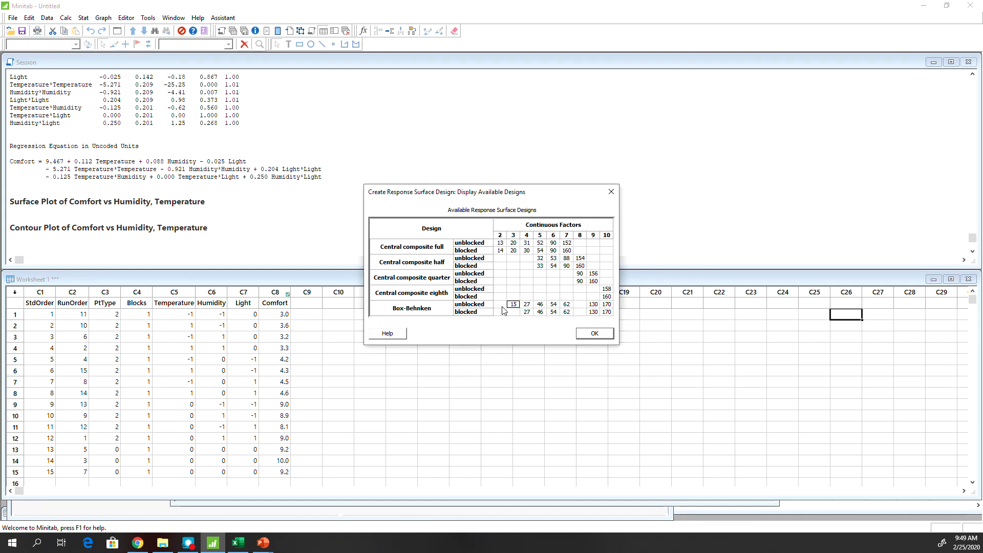
pyautogui.moveTo(556, 317)
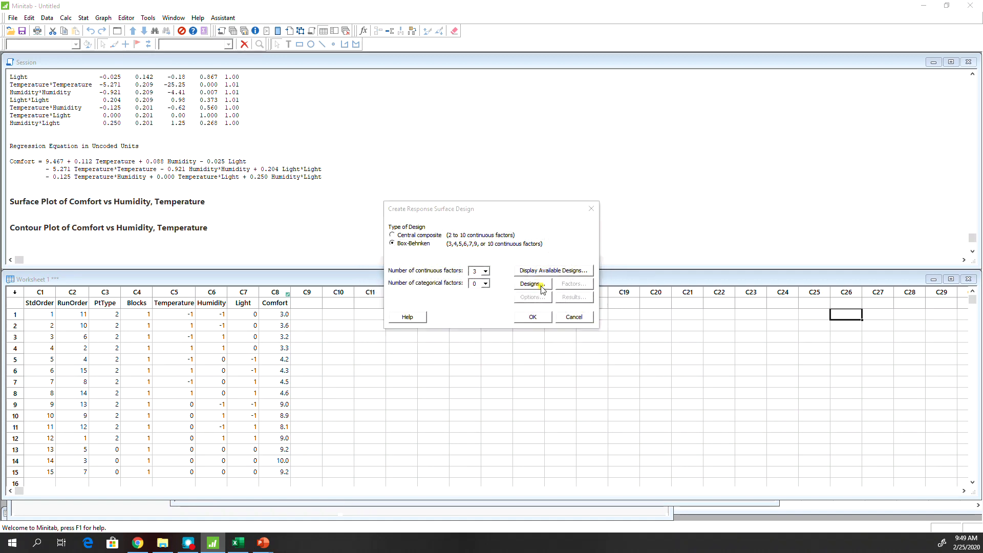
# - Keep the default three center points and one block, generating the design worksheet
pyautogui.click(529, 284)
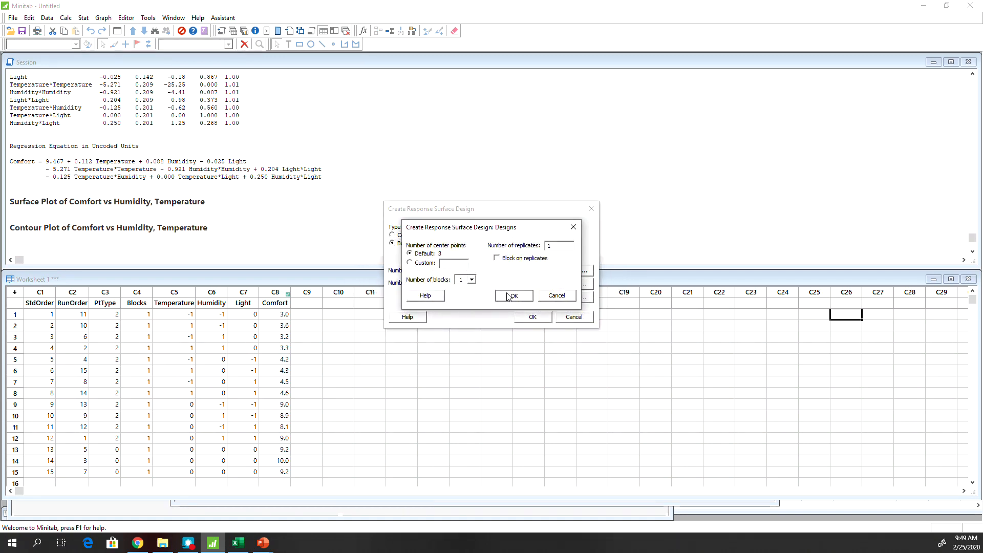
pyautogui.click(512, 295)
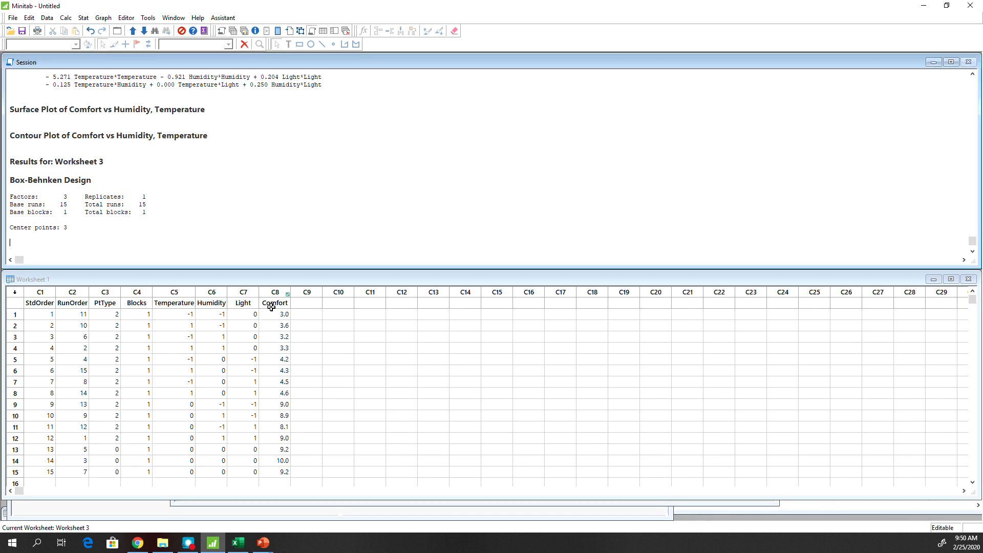
# - Analyze the response surface design with Comfort as the response to get coefficients and the regression equation
pyautogui.moveTo(174, 313); pyautogui.dragTo(255, 449)
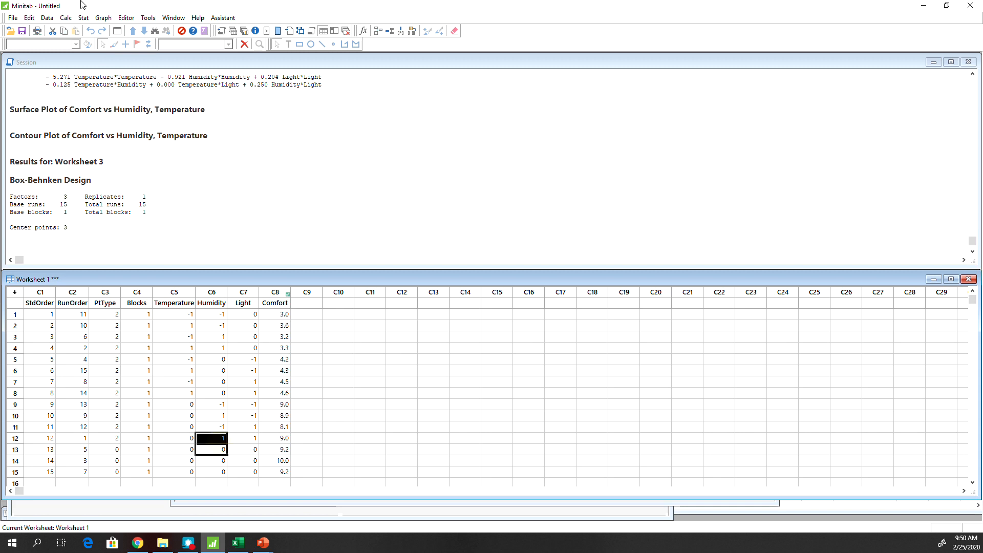
pyautogui.click(83, 17)
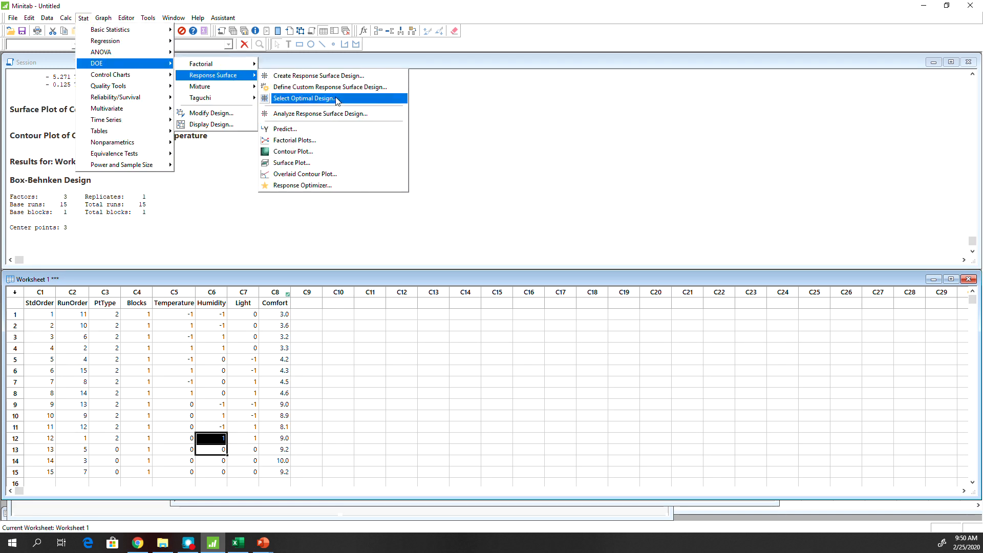
pyautogui.click(320, 113)
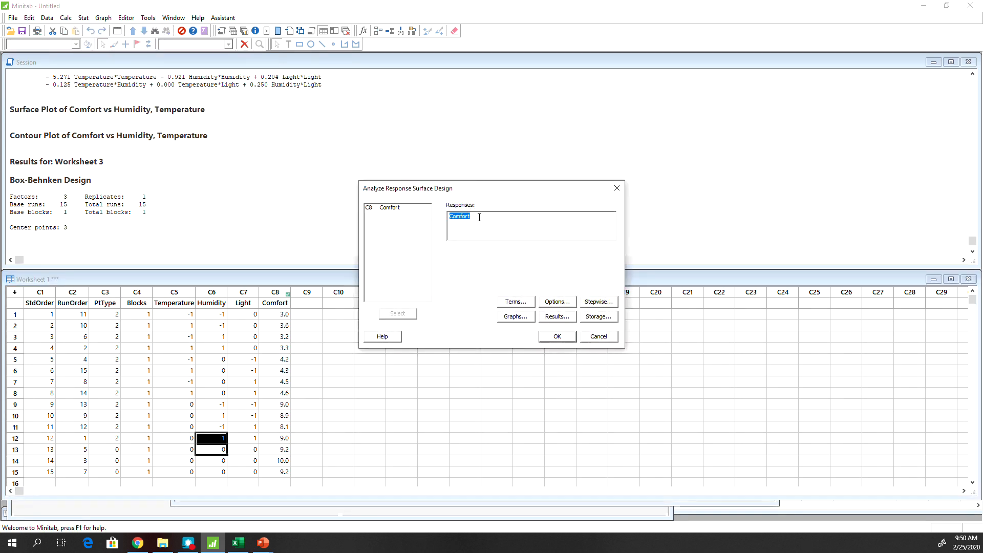
pyautogui.click(556, 336)
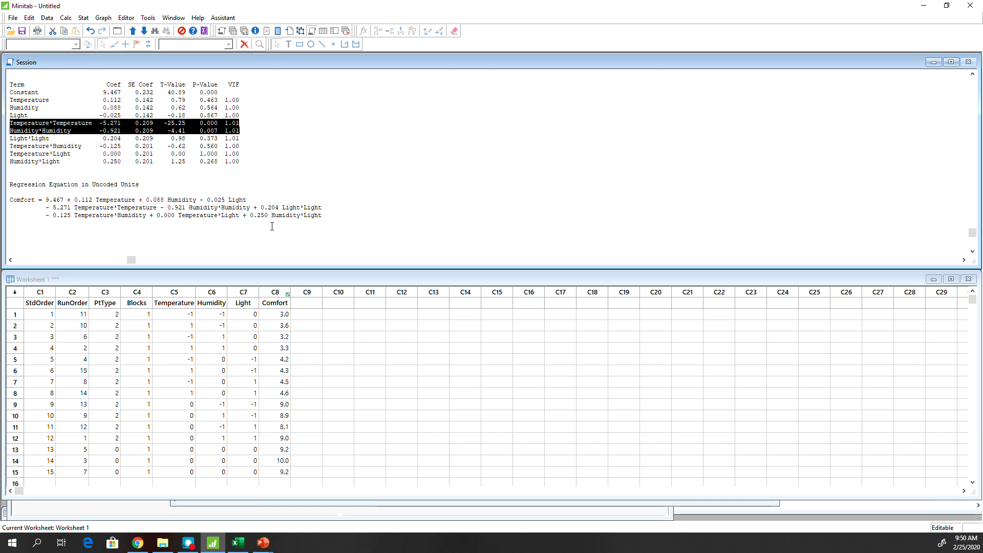
# - Regenerate the Comfort column in Excel with =I5+RANDBETWEEN(0,10)/10 formulas for all runs
pyautogui.click(235, 542)
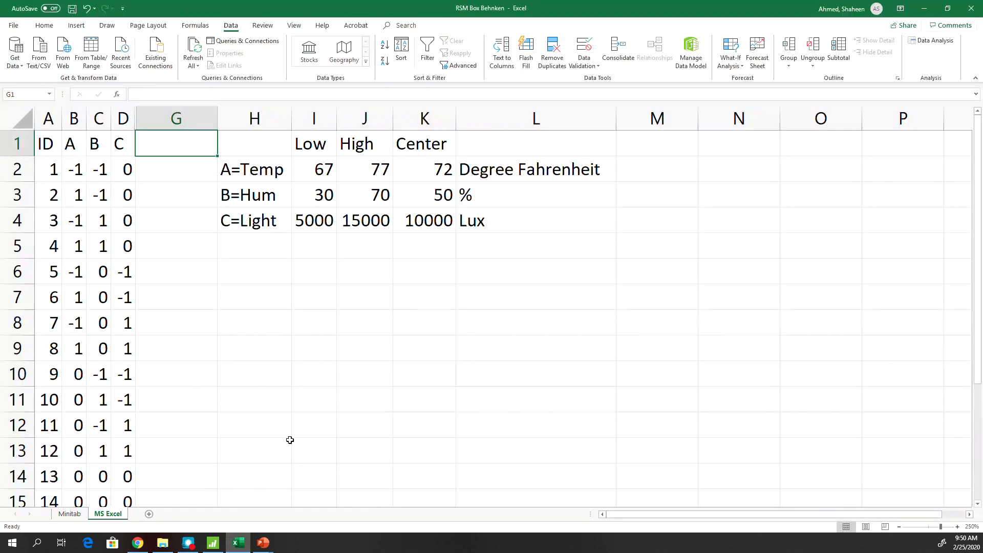
pyautogui.click(69, 513)
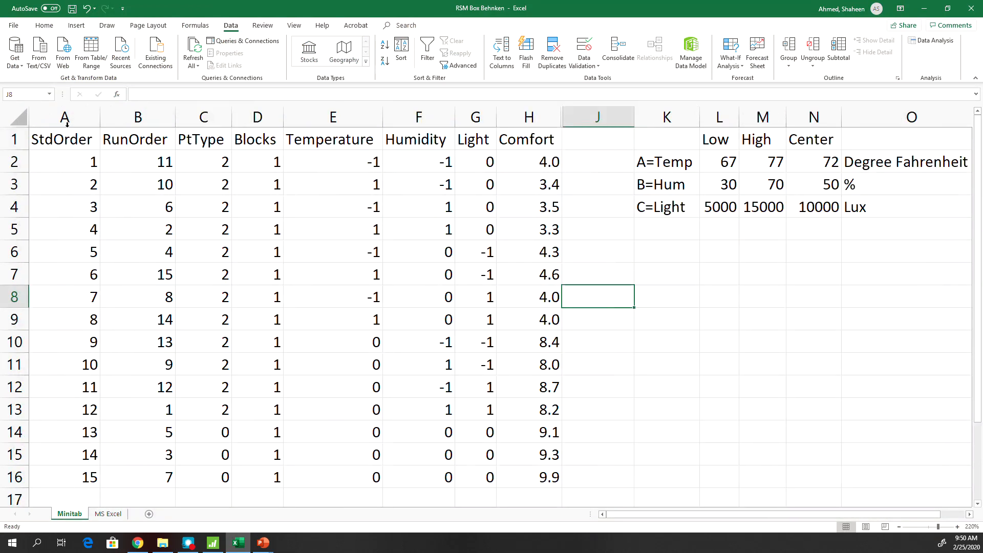
pyautogui.moveTo(62, 139); pyautogui.dragTo(528, 476)
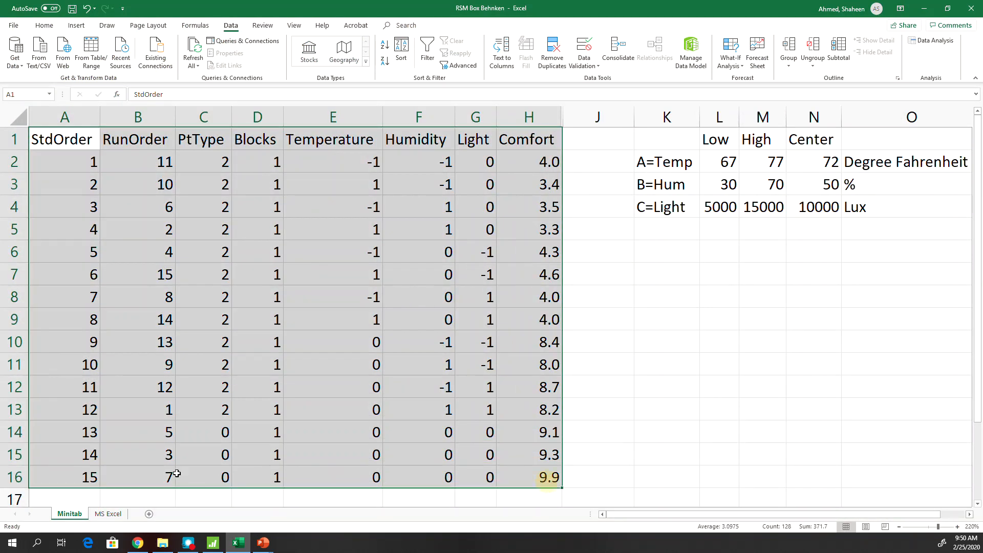
pyautogui.write('=I5+RANDBETWEEN(0,10)/10')
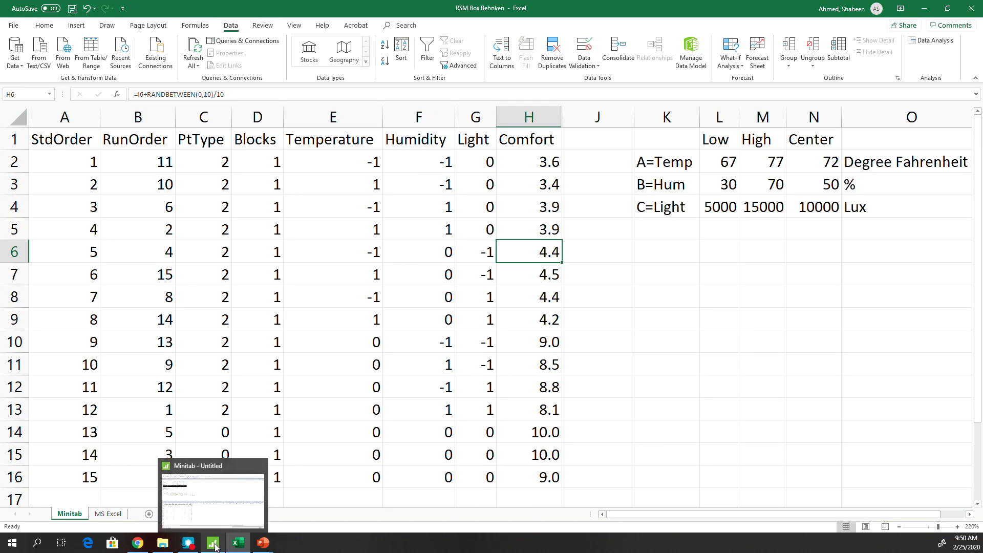
# - Draw a surface plot of Comfort versus Temperature and Humidity with Light held at 0
pyautogui.click(213, 542)
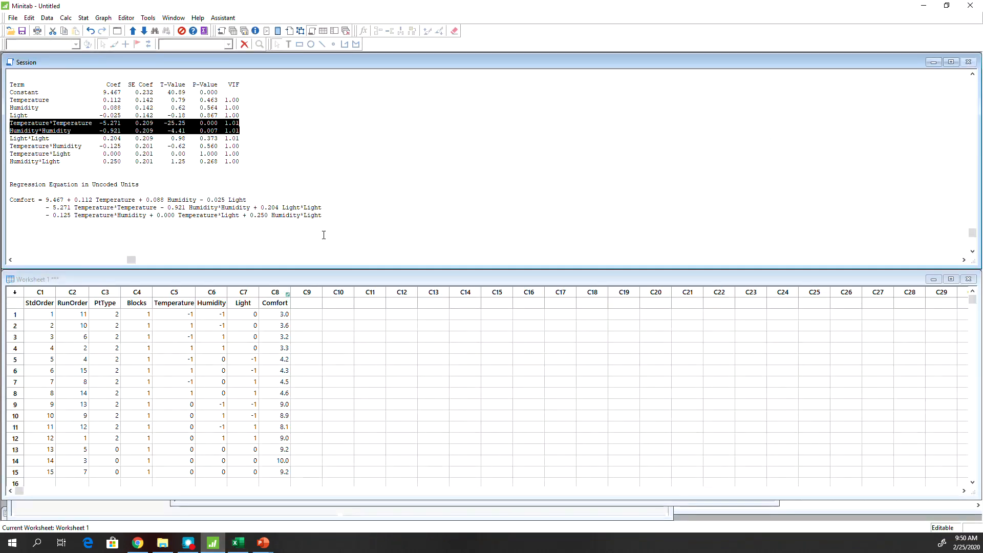
pyautogui.click(83, 17)
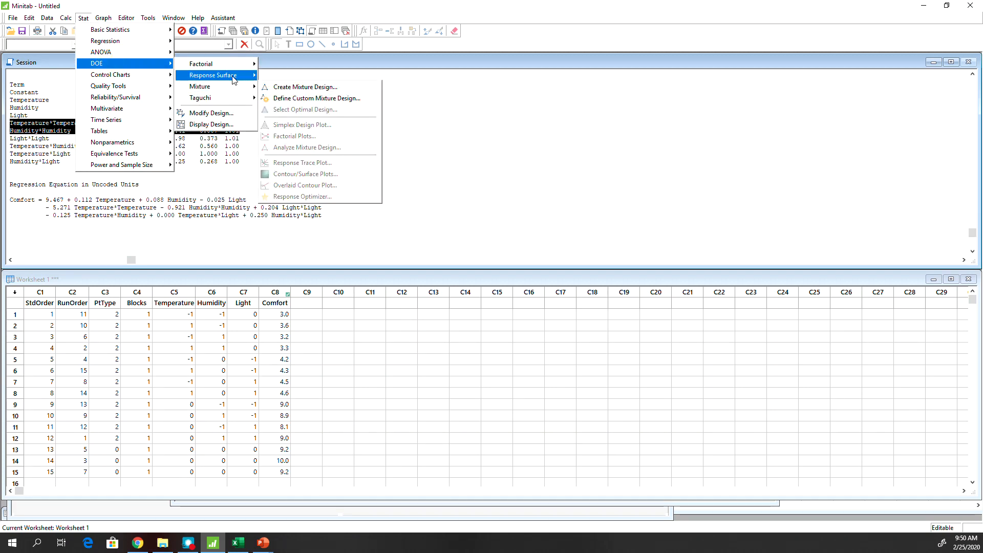
pyautogui.moveTo(292, 151)
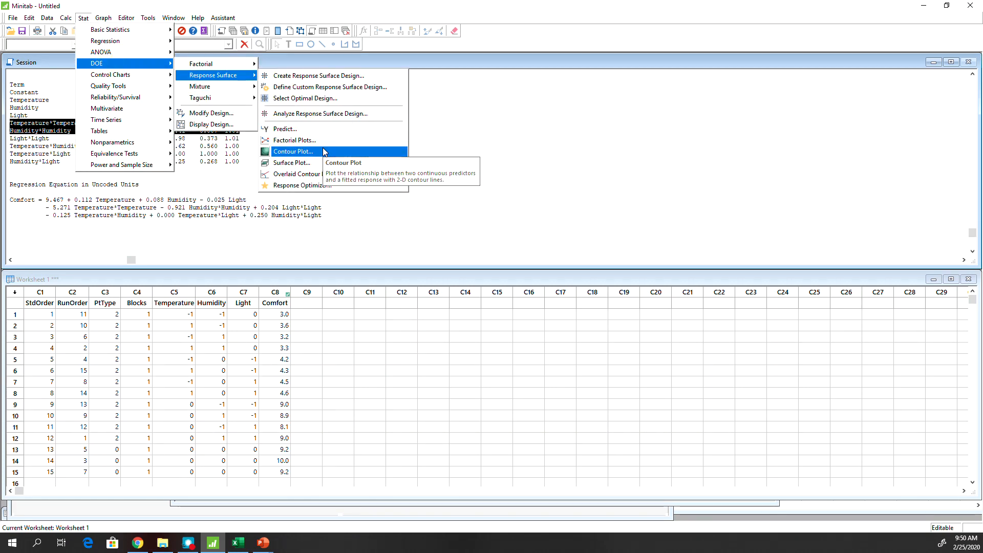
pyautogui.click(290, 163)
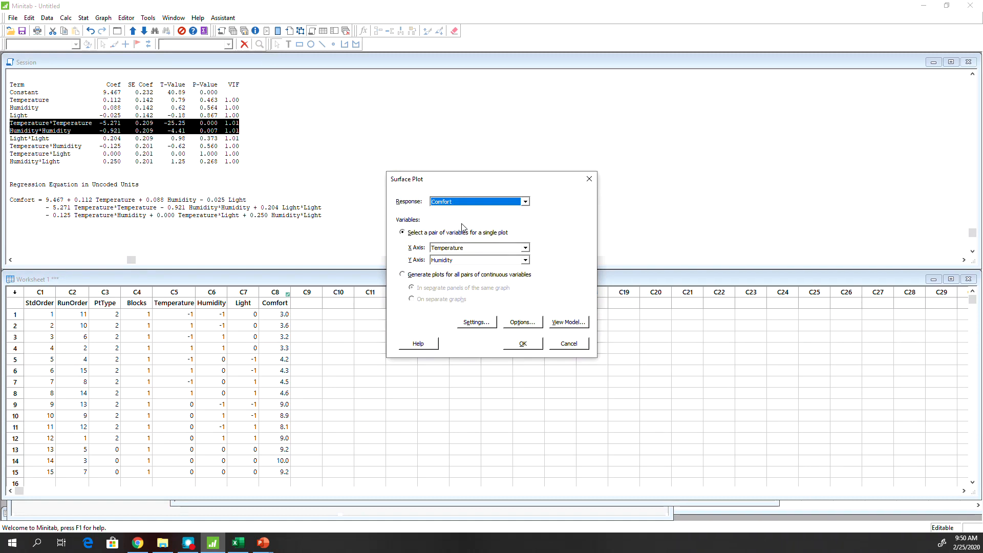
pyautogui.moveTo(518, 315)
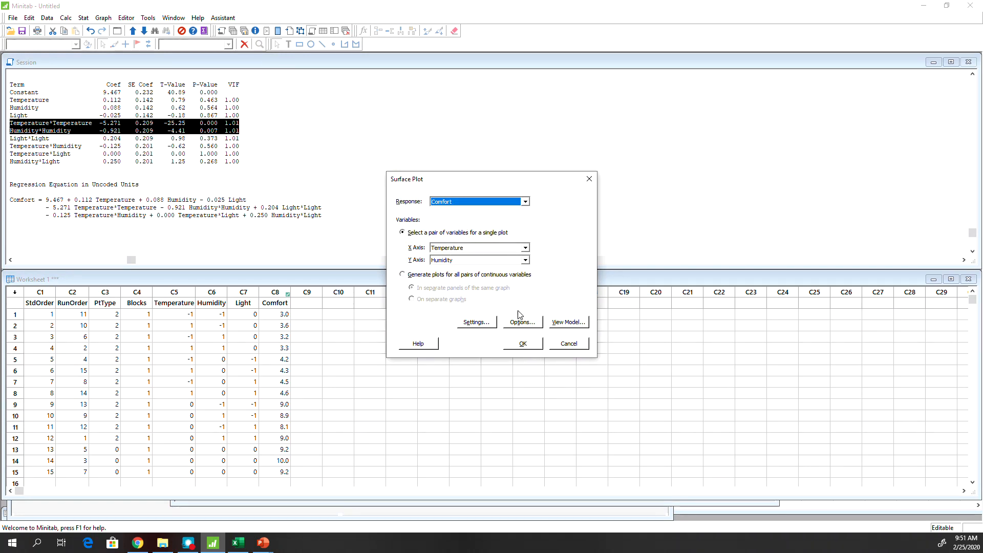
pyautogui.click(525, 259)
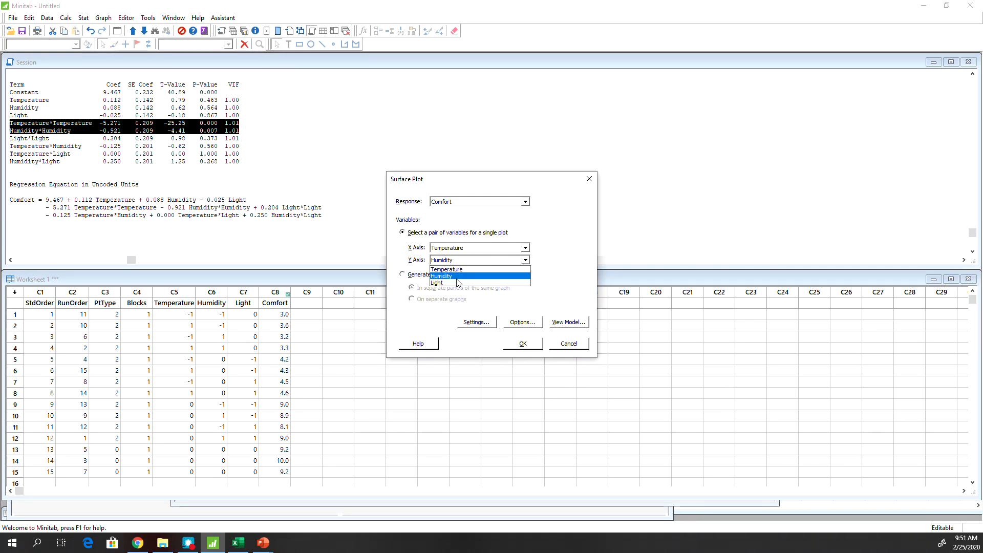
pyautogui.click(436, 283)
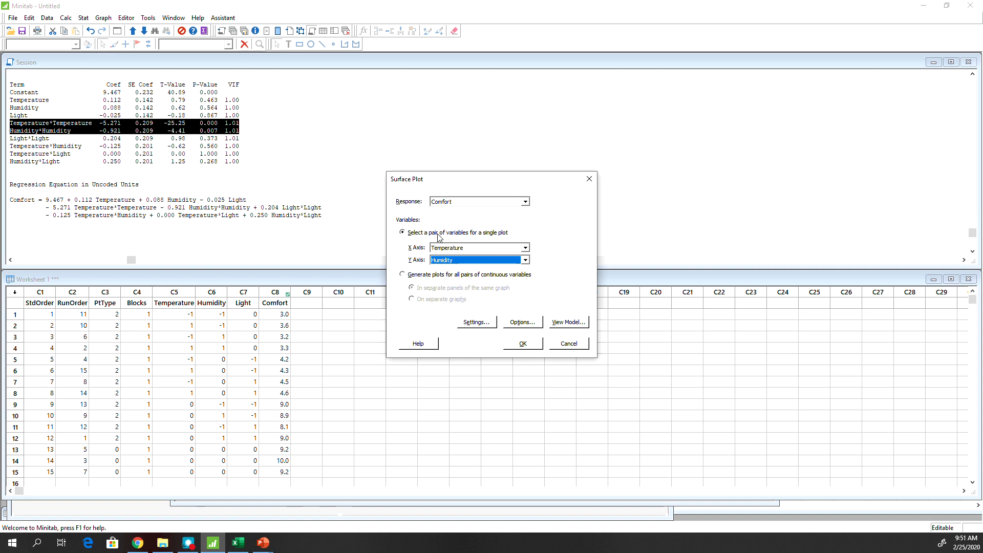
pyautogui.moveTo(525, 350)
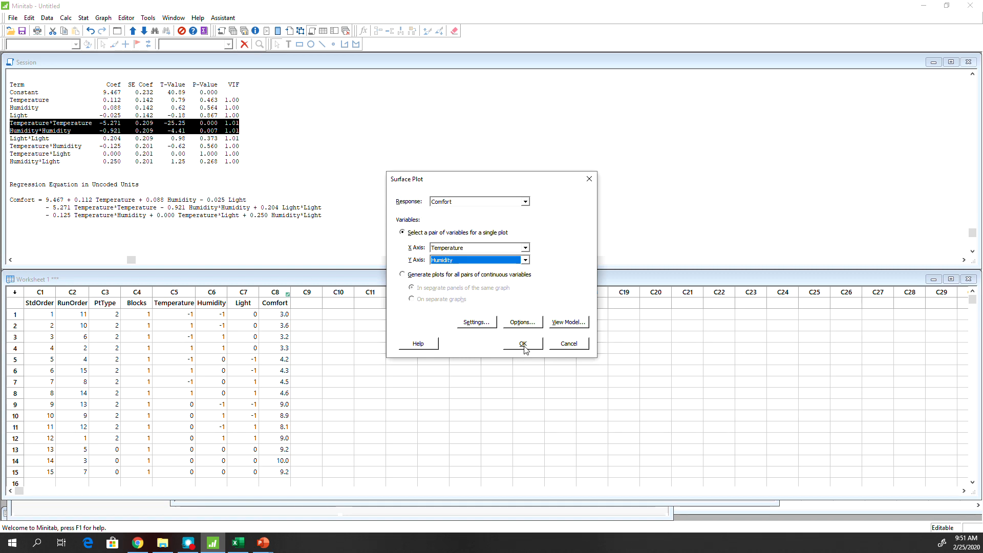
pyautogui.click(522, 343)
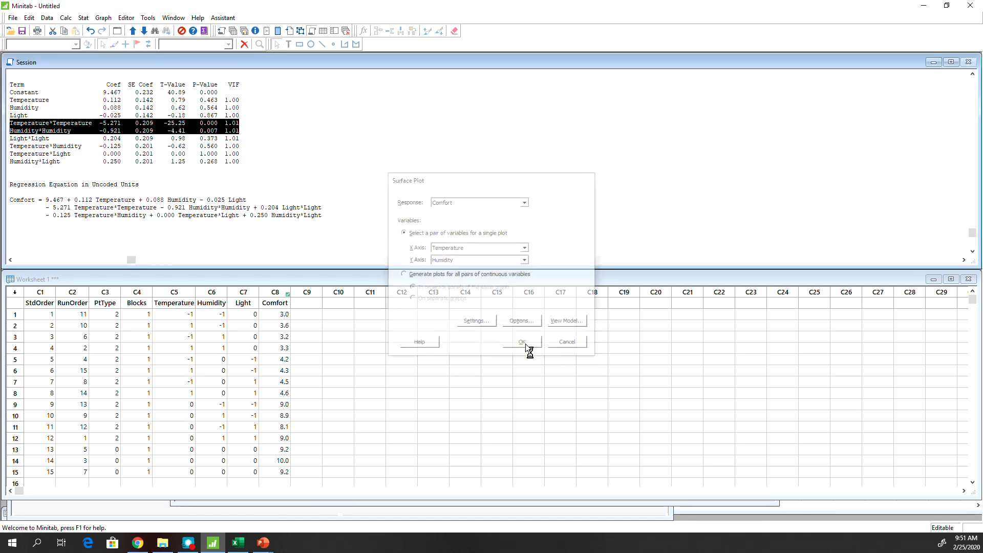
pyautogui.click(521, 341)
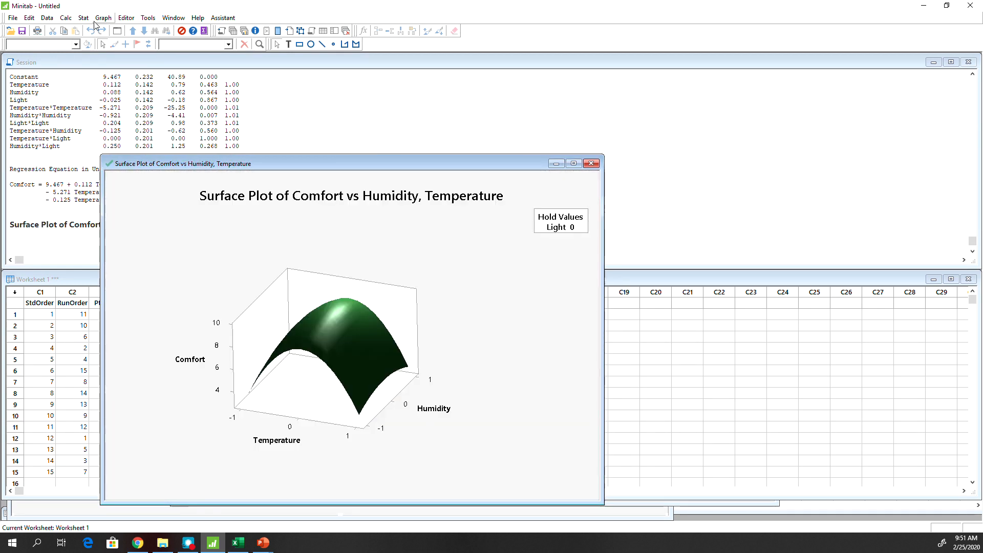
# - Draw a contour plot of Comfort versus Temperature and Humidity with Light held at 0
pyautogui.click(83, 18)
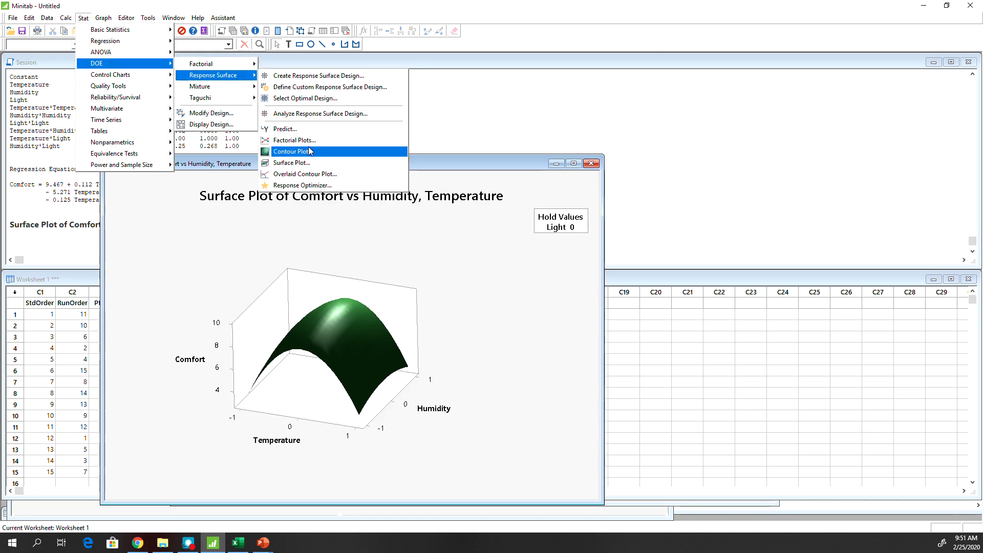
pyautogui.click(292, 151)
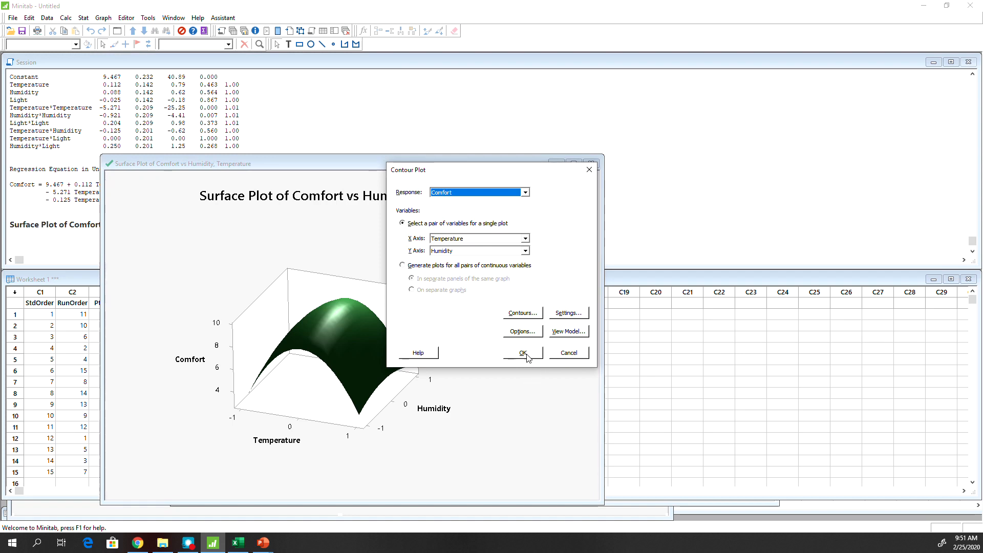
pyautogui.click(521, 352)
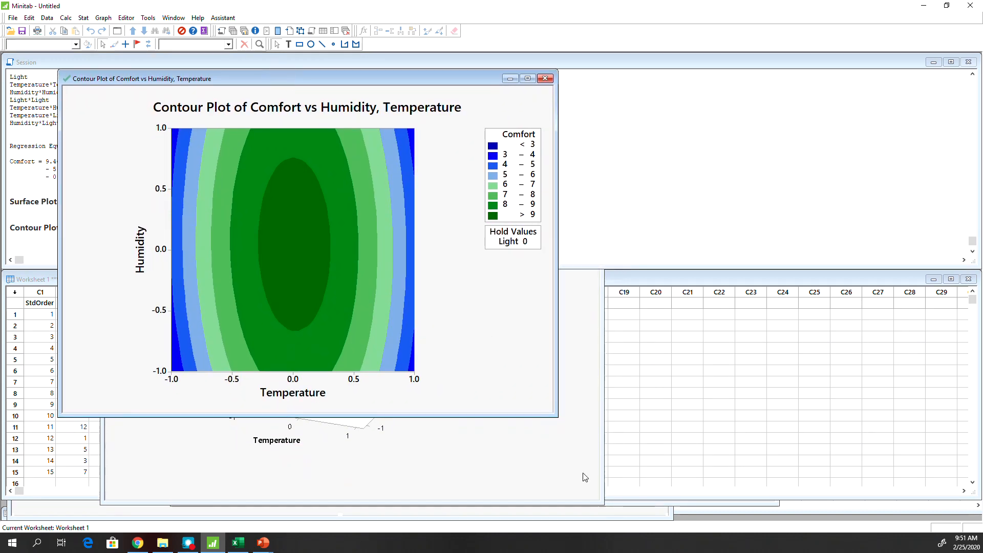
# - Maximize the contour plot window to read the Comfort colour bands and legend
pyautogui.click(526, 78)
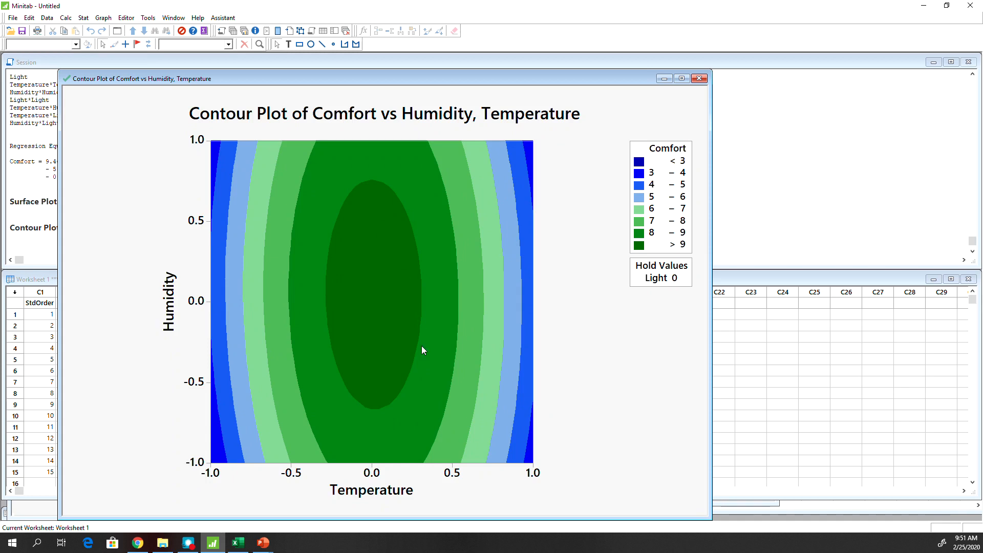
pyautogui.moveTo(366, 407)
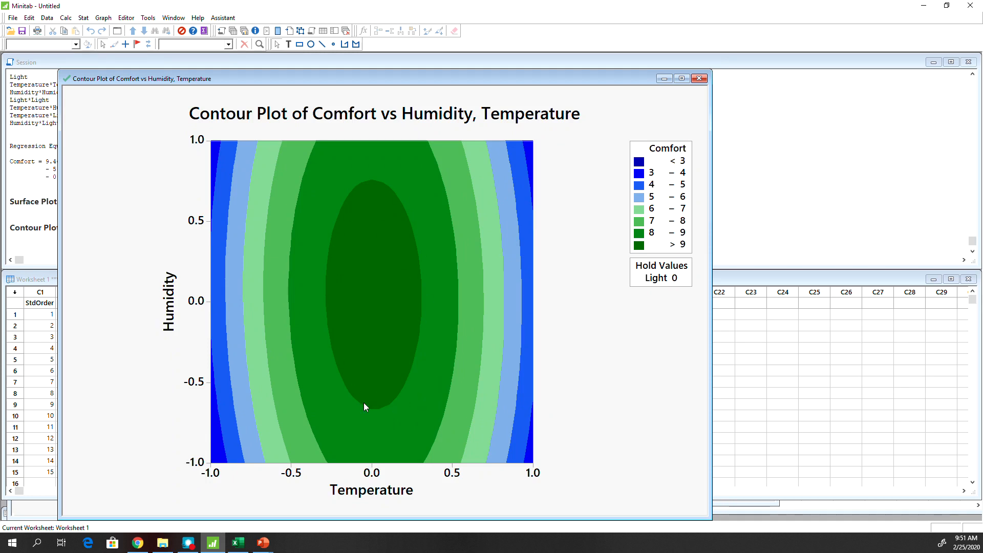
pyautogui.moveTo(208, 363)
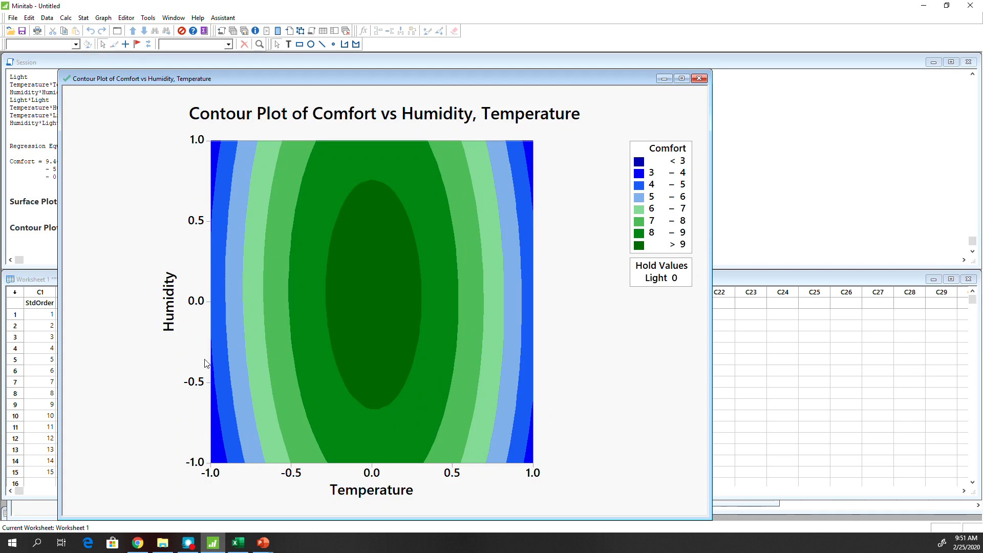
pyautogui.moveTo(255, 183)
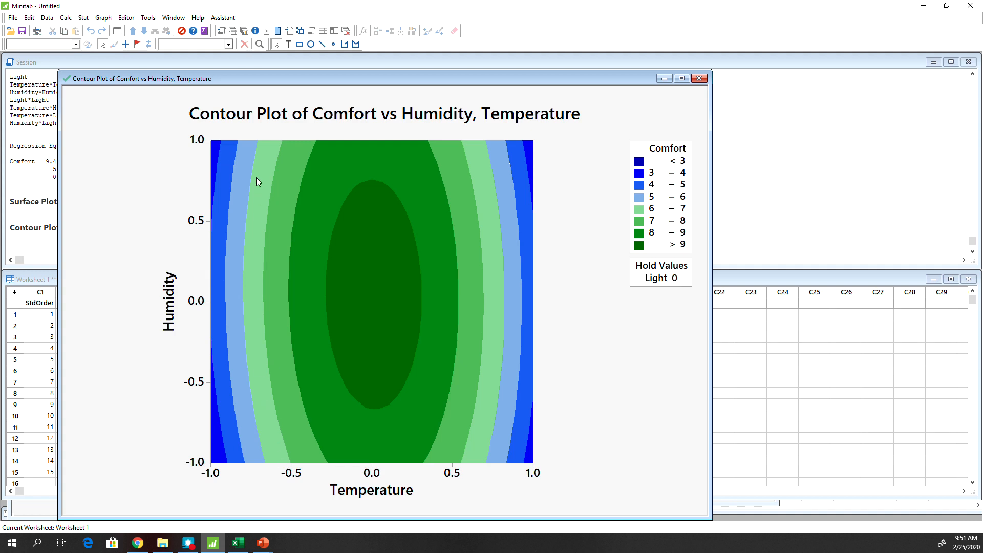
pyautogui.moveTo(211, 266)
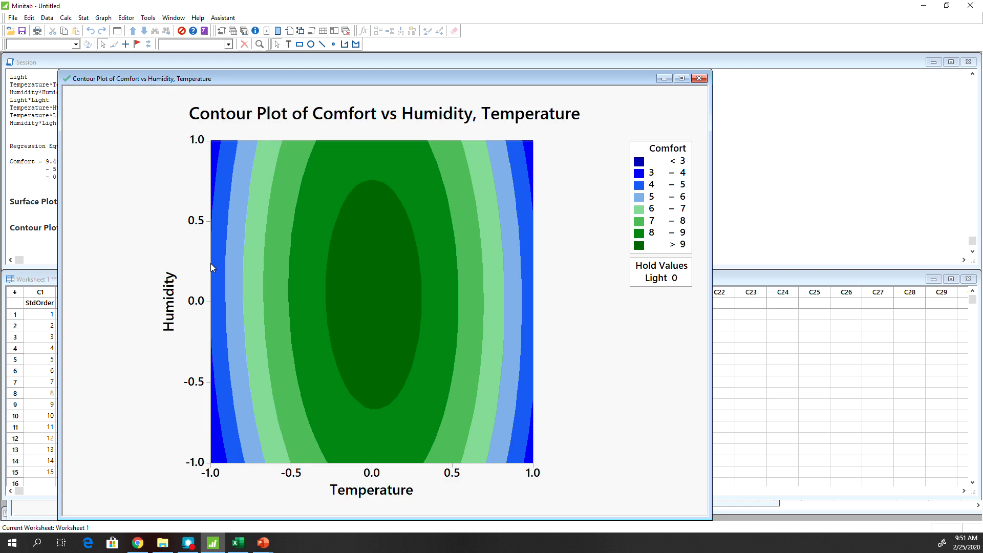
pyautogui.moveTo(232, 339)
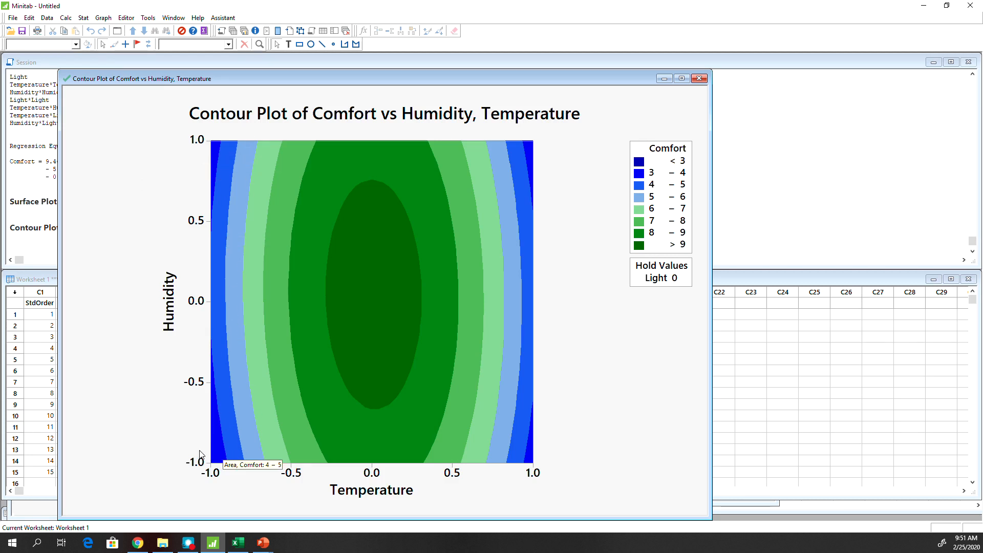
pyautogui.moveTo(457, 429)
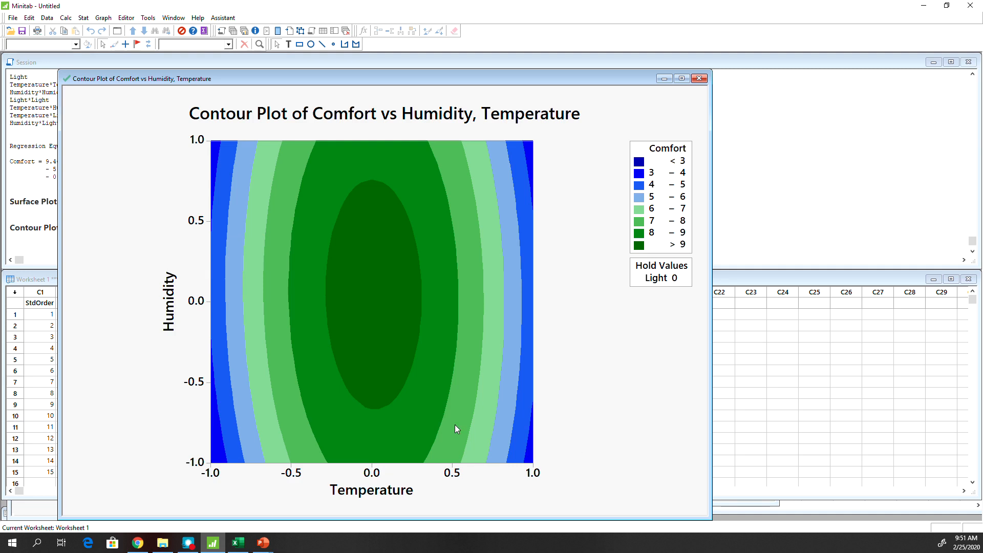
pyautogui.moveTo(439, 459)
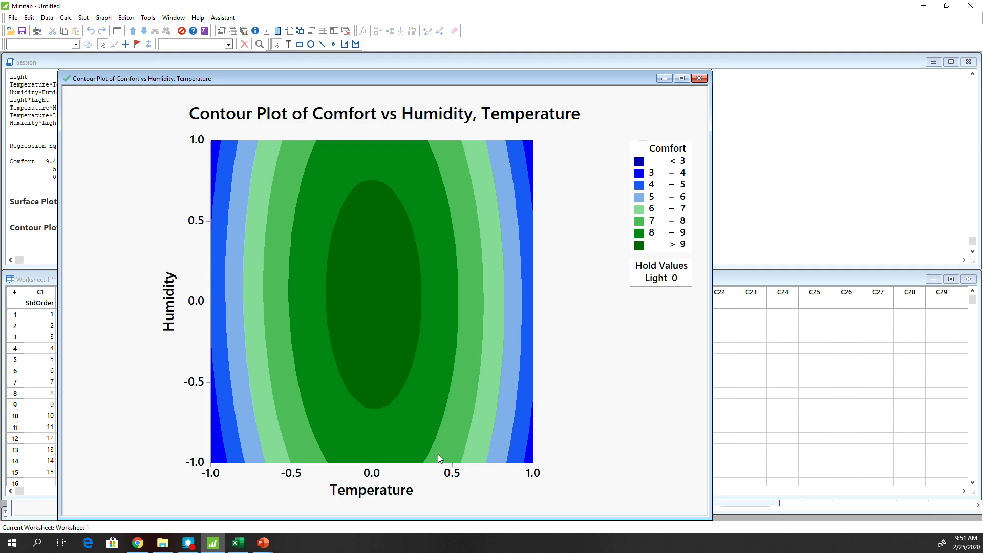
pyautogui.moveTo(582, 449)
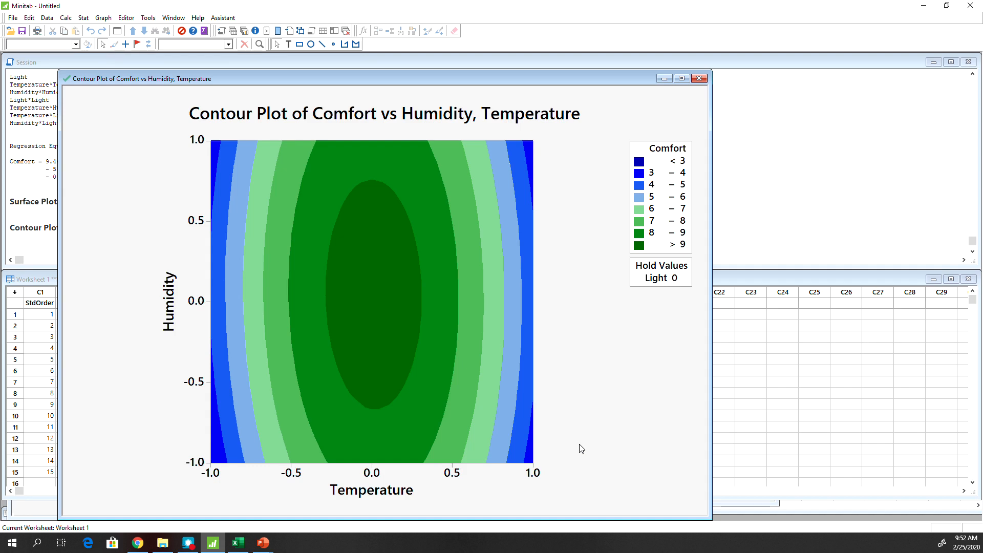
pyautogui.moveTo(494, 386)
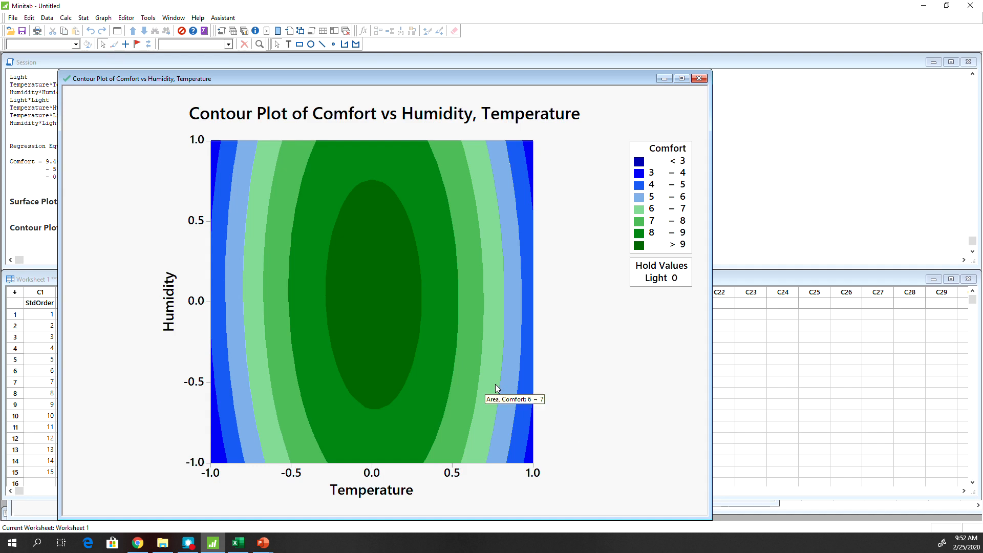